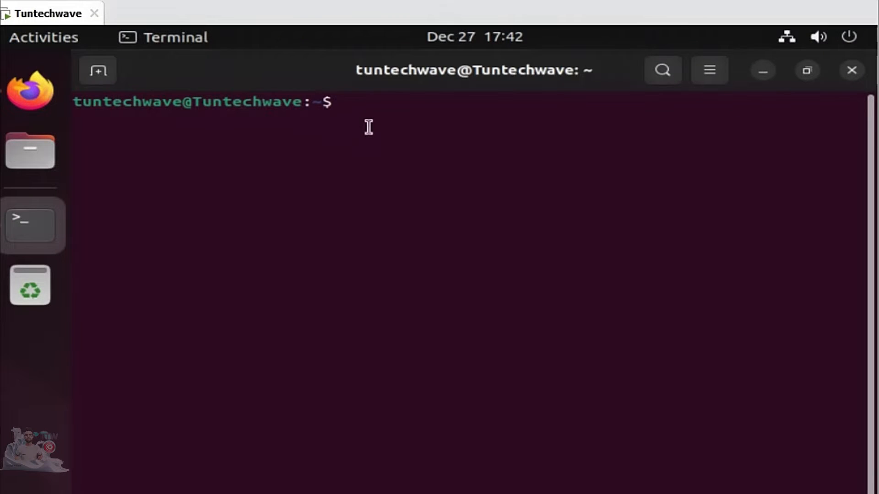
Switch to root with sudo su, confirm x86_64 via uname, and type the add-architecture i386 command.
type("sudo su")
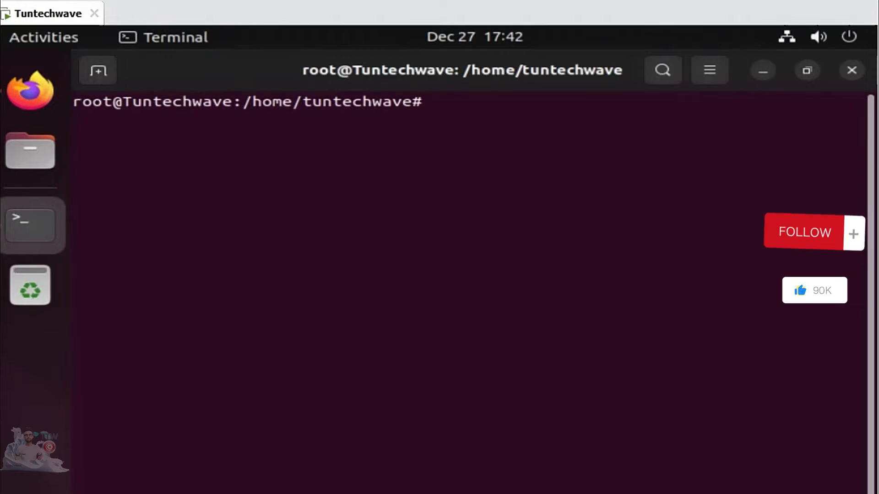
type("una")
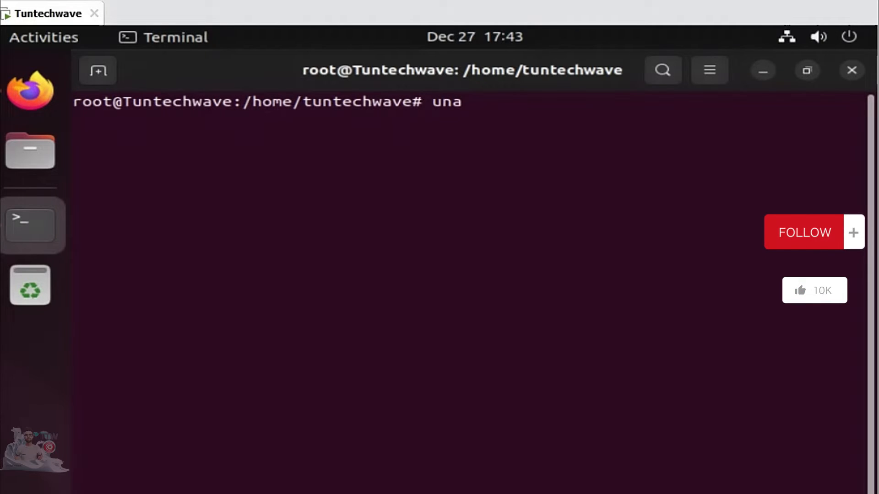
type("me -p")
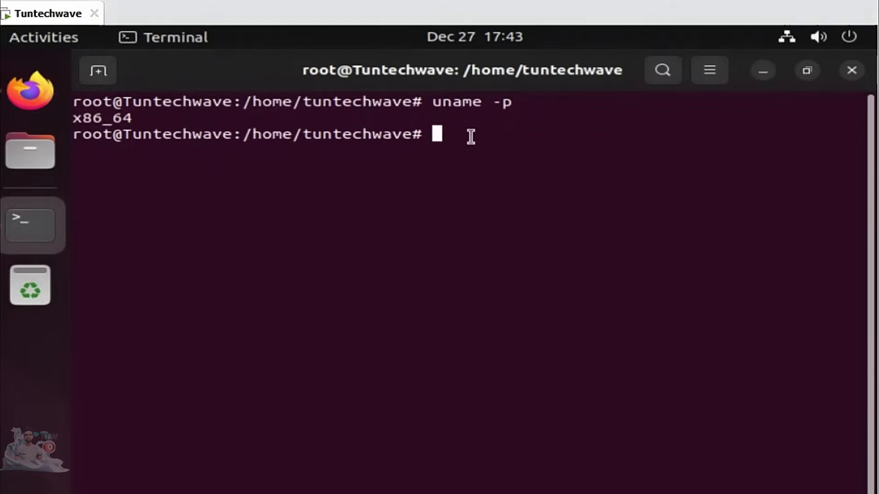
type("sudo dpkg --add-architecture i386")
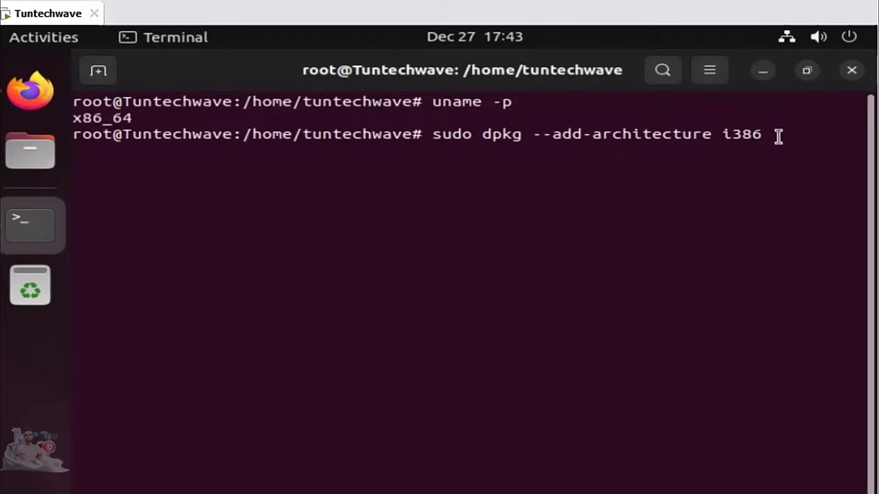
key("BackSpace")
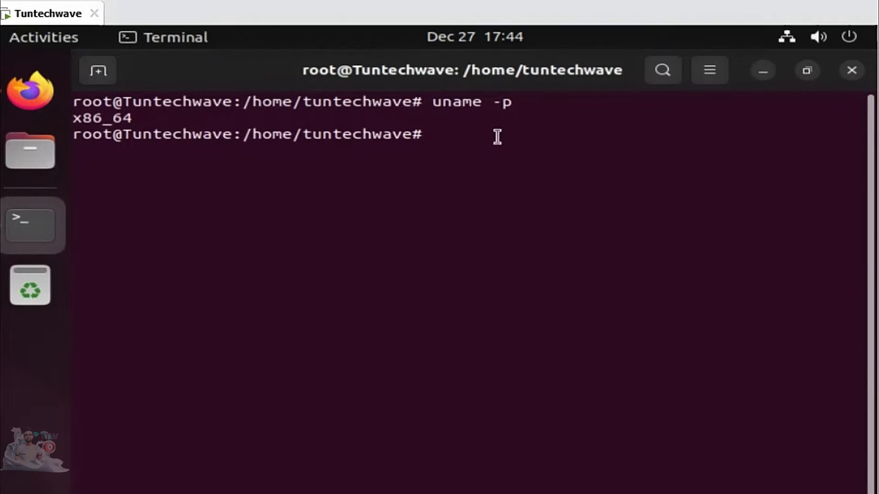
Download winehq.key with wget and paste the 'sudo apt-key add winehq.key' command.
type("wget -nc https://dl.winehq.org/wine-builds/winehq.key")
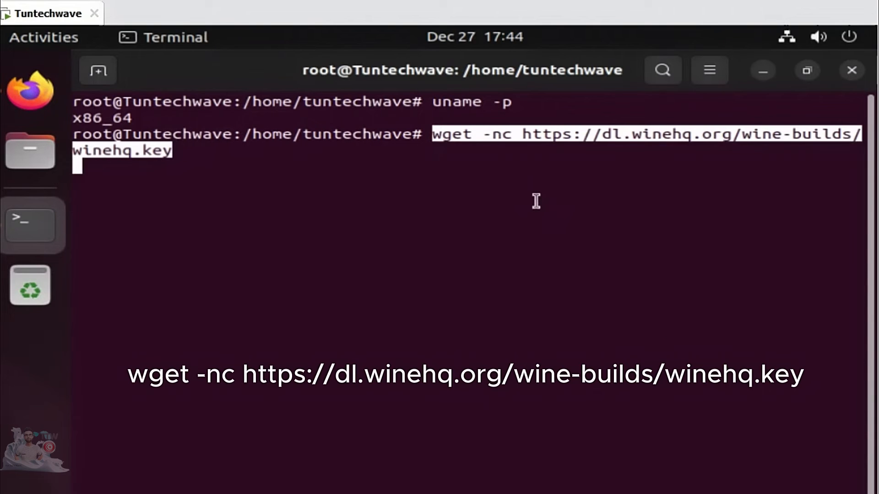
mouse_move(454, 138)
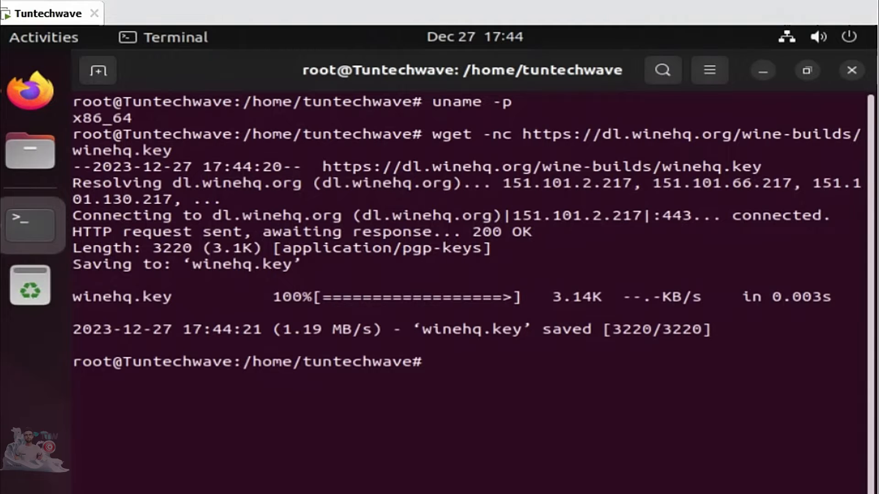
right_click(436, 362)
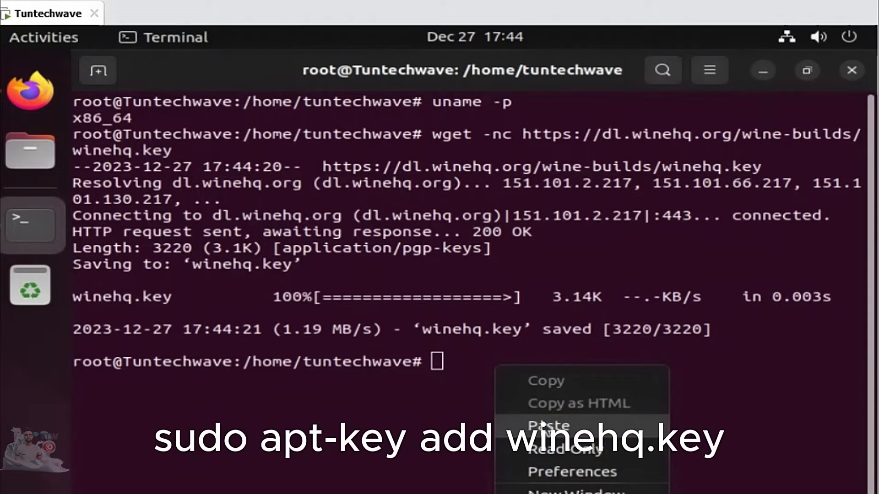
left_click(548, 426)
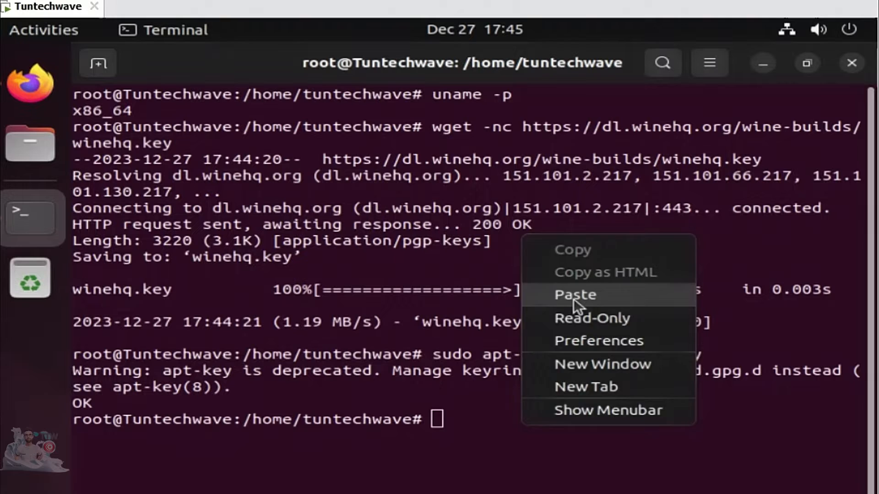
Add the WineHQ jammy repository and run sudo apt update, showing 352 upgradable packages.
left_click(574, 295)
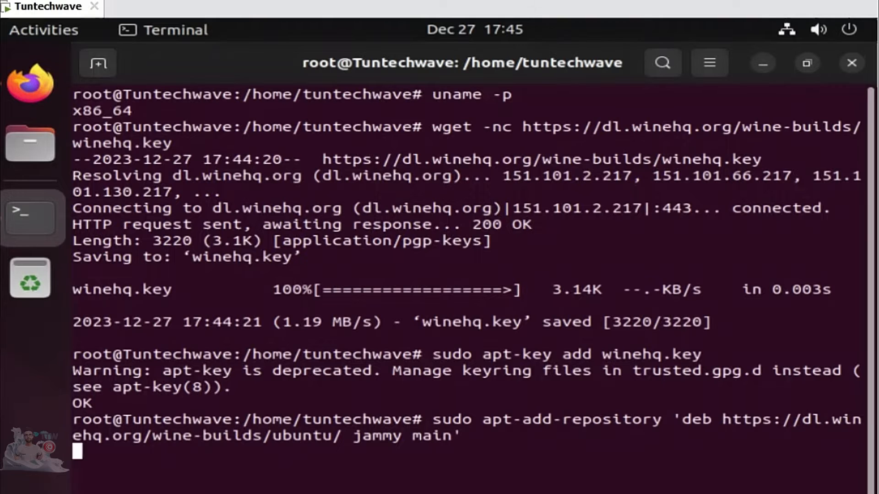
key("Return")
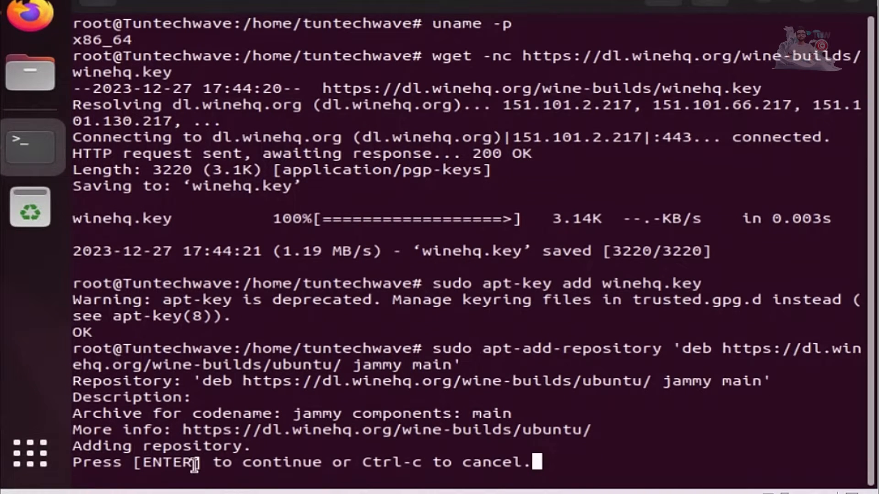
mouse_move(611, 465)
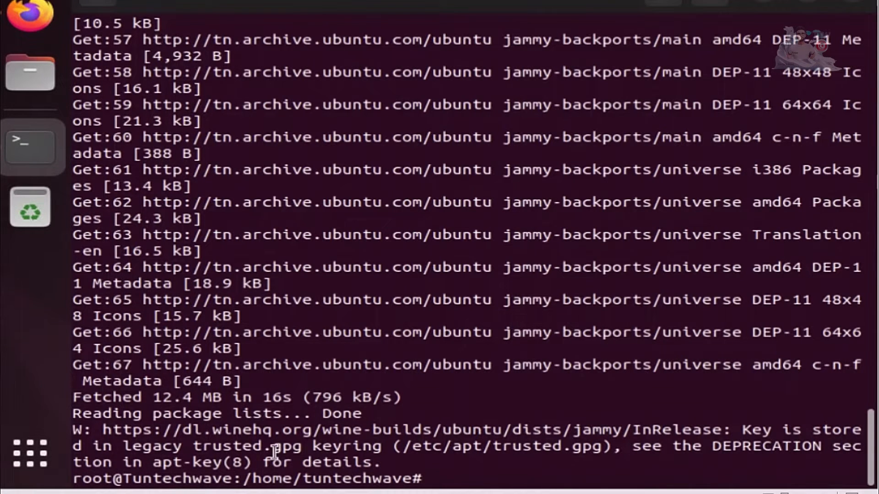
type("s")
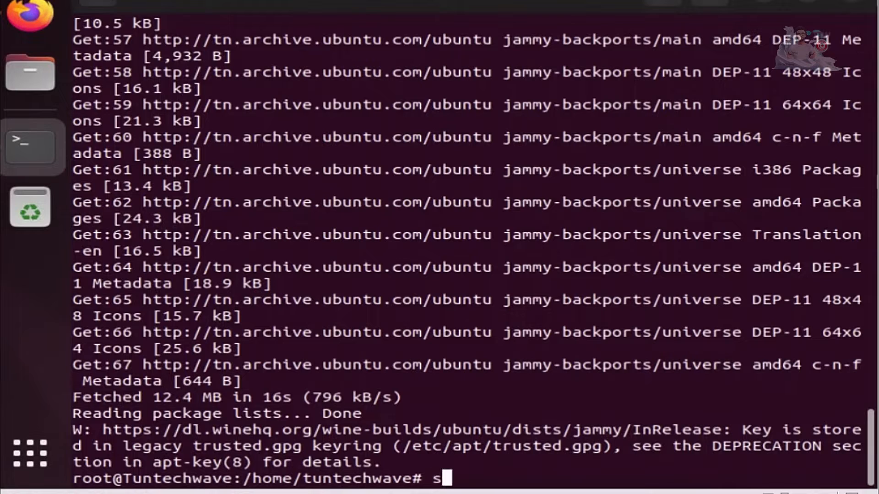
type("udo a")
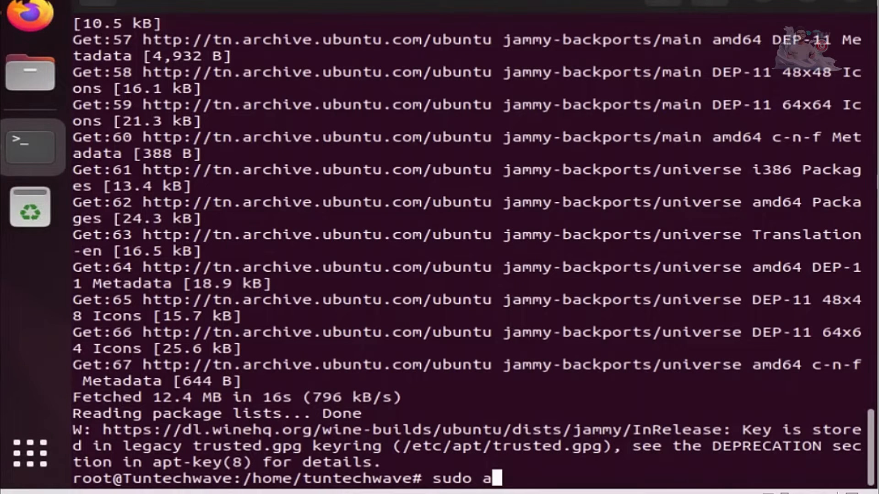
type("pt update")
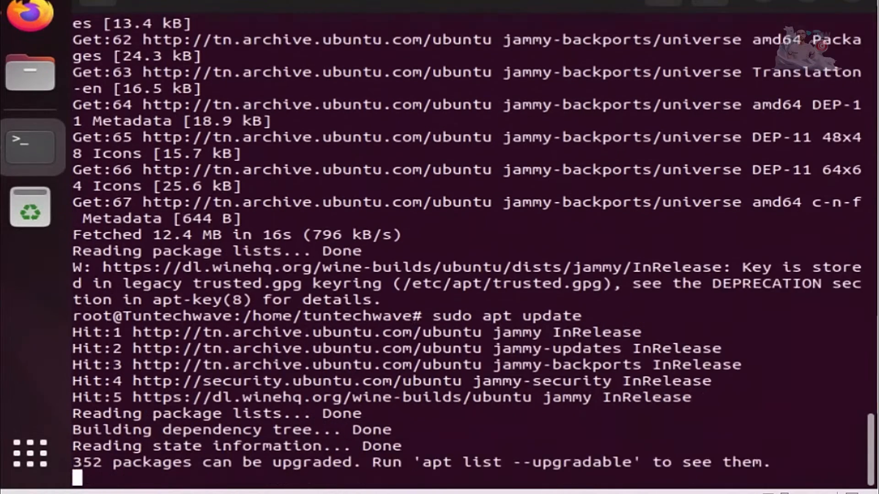
Install winehq-stable with recommended packages, answering y at the apt prompt.
type("sudo apt install --install-recommends winehq-stable")
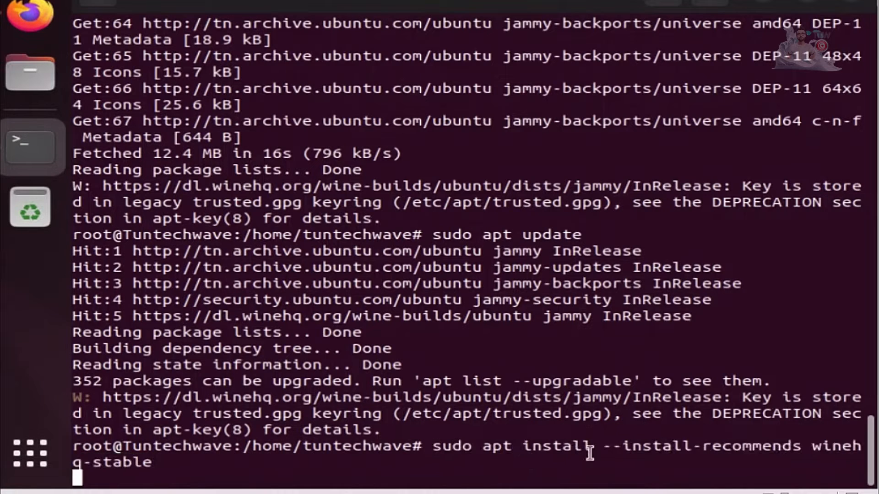
mouse_move(345, 465)
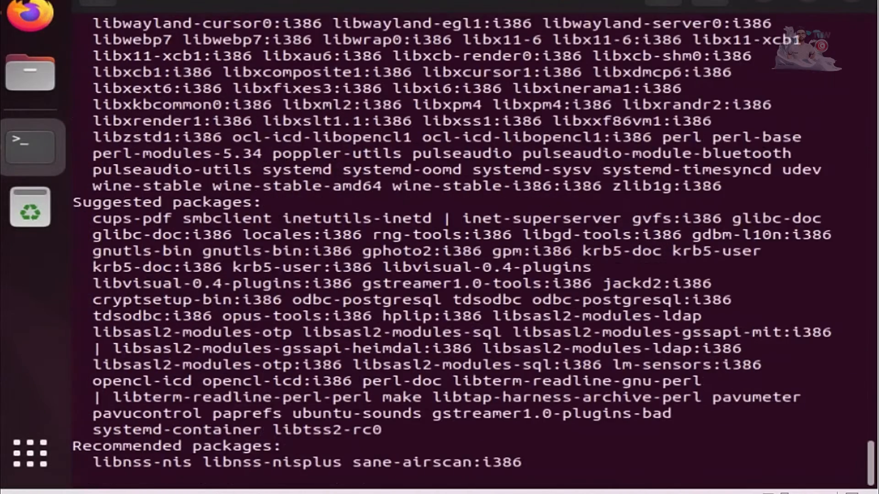
type("you want to continue? [Y/n] y")
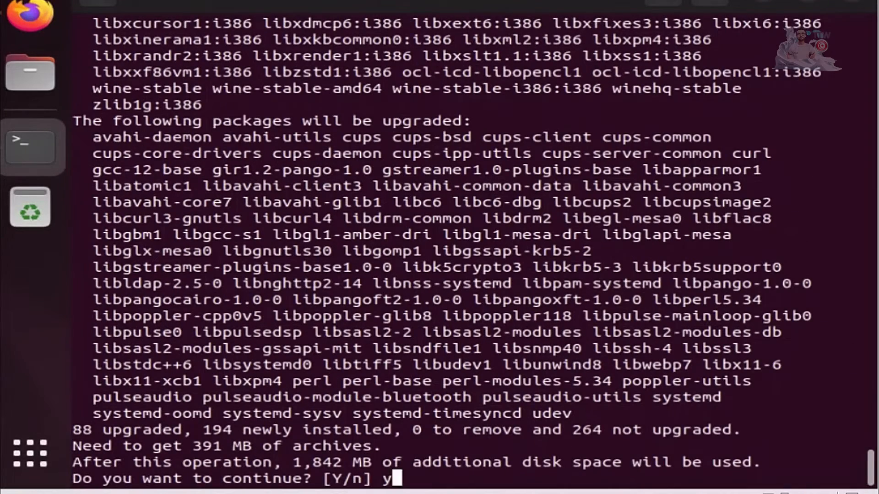
key("Return")
type("wine --v")
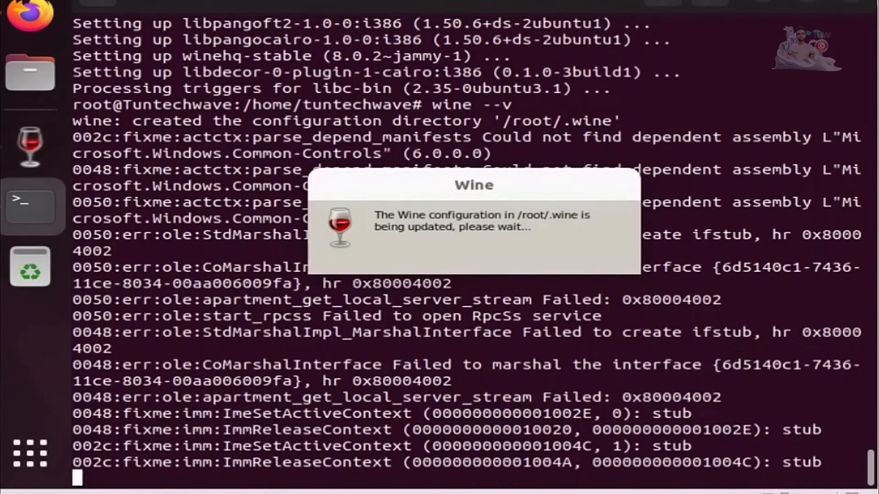
mouse_move(567, 272)
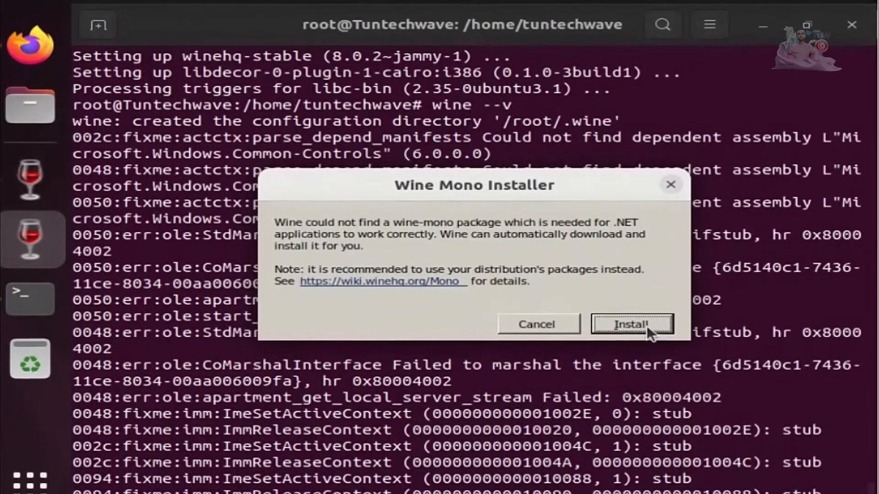
Install Wine Mono from its installer dialog so the /root/.wine configuration finishes updating.
left_click(632, 324)
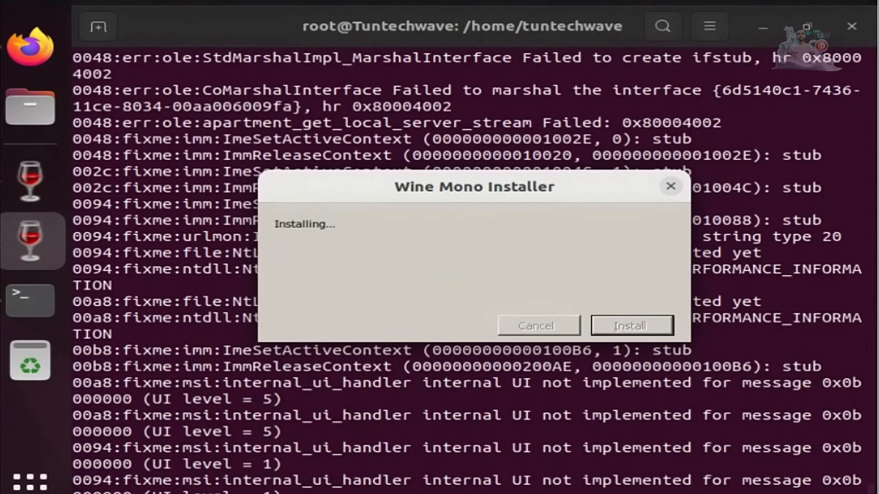
left_click(631, 325)
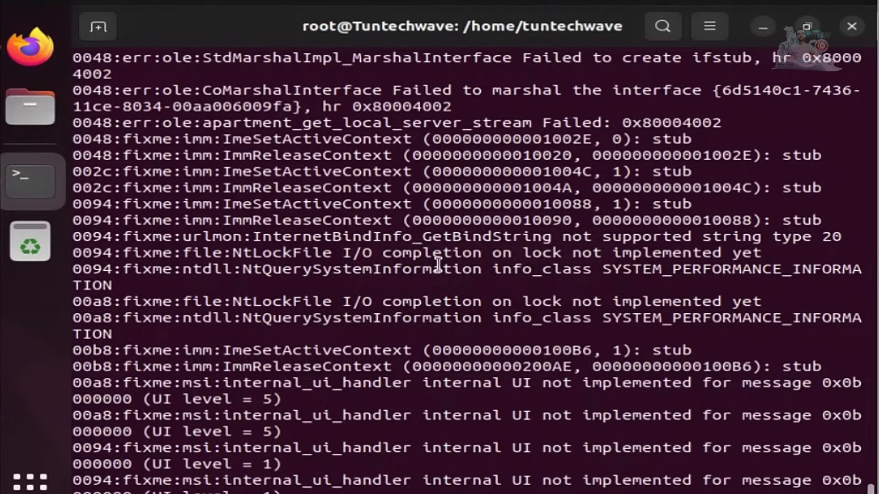
scroll("down", 3)
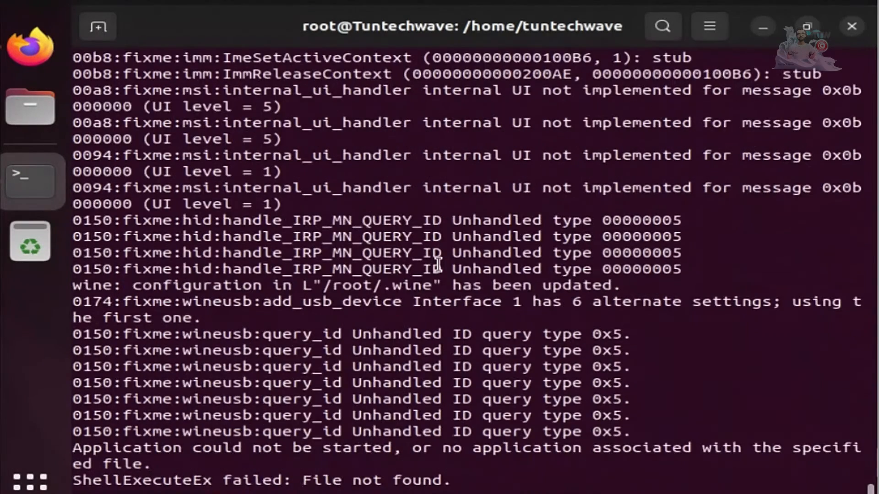
Confirm wine --version reports wine-8.0.2, then type winecfg at the root prompt.
type("wine --version")
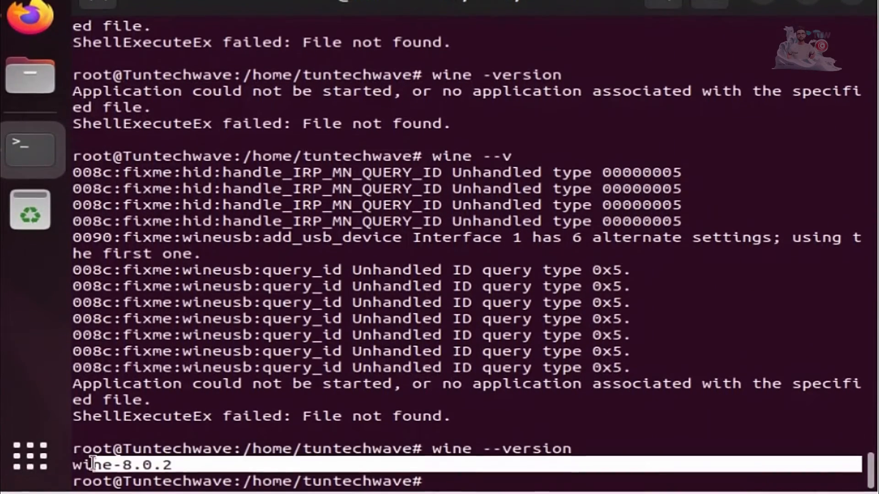
type("wine")
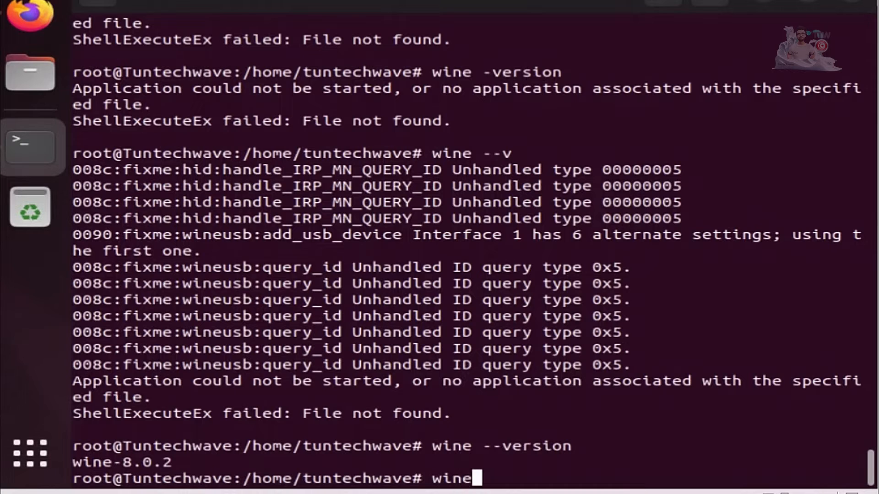
type("cfg")
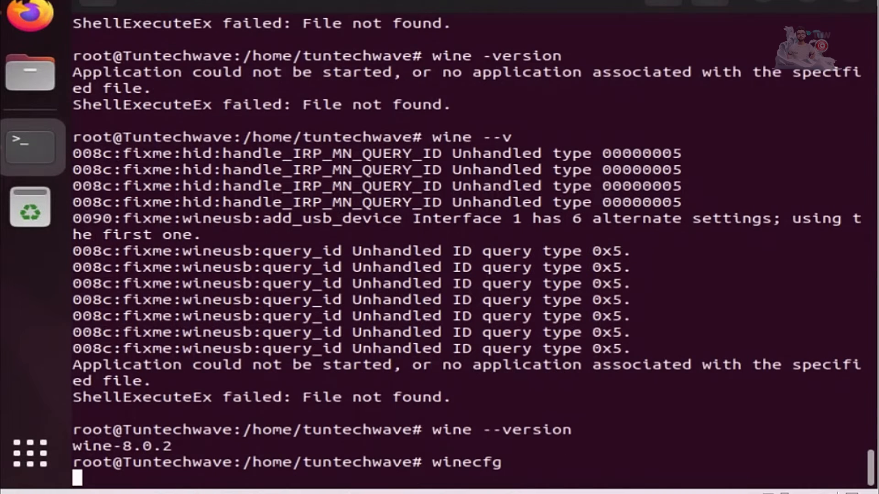
Launch winecfg and choose Windows 7 in the Applications tab's Windows Version list.
key("Return")
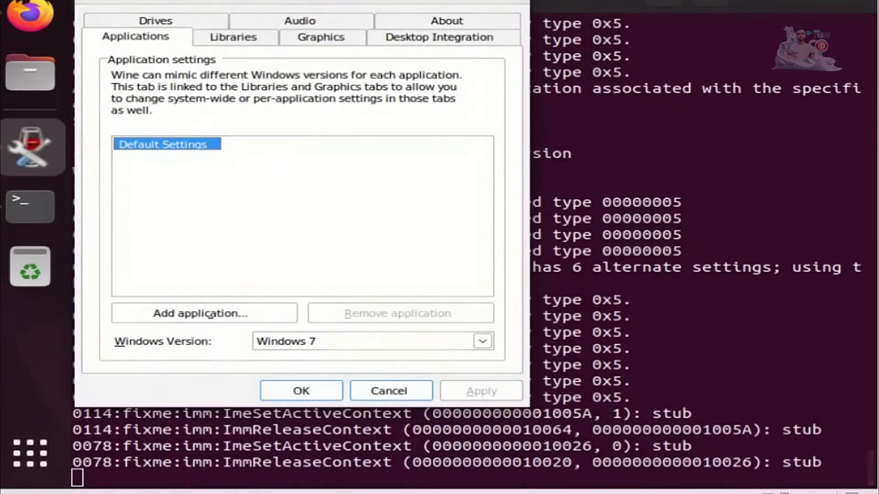
left_click(481, 340)
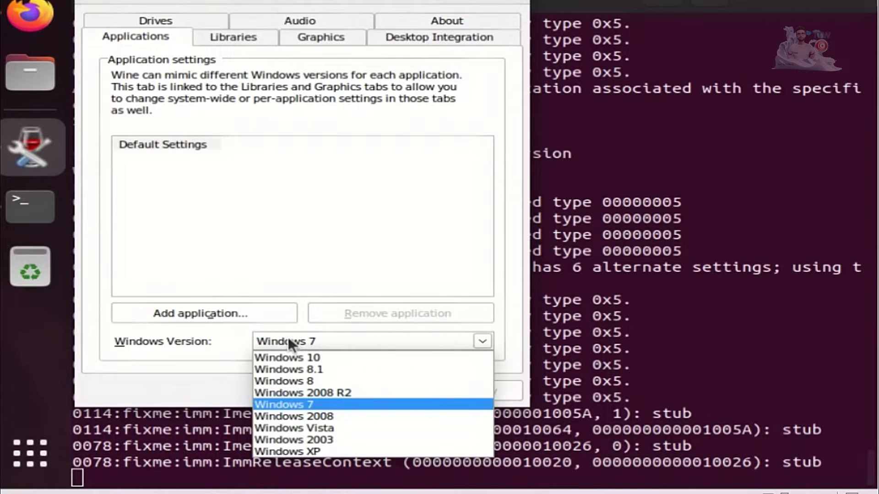
mouse_move(320, 405)
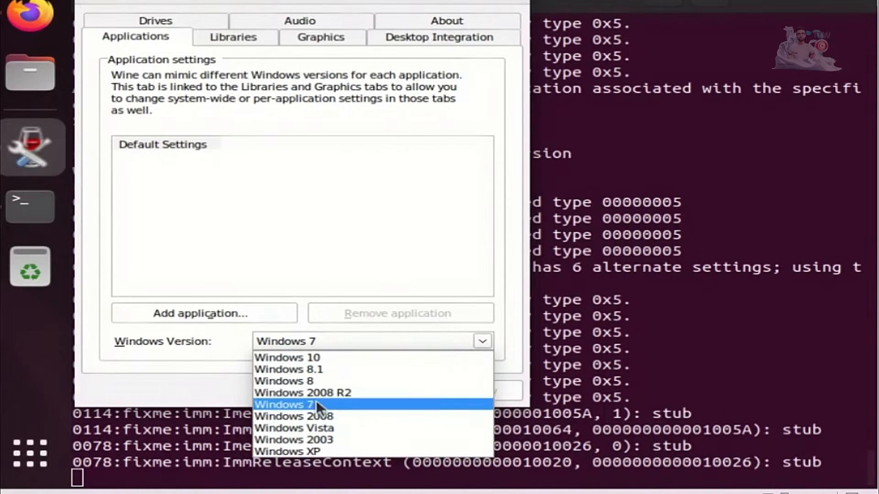
left_click(287, 357)
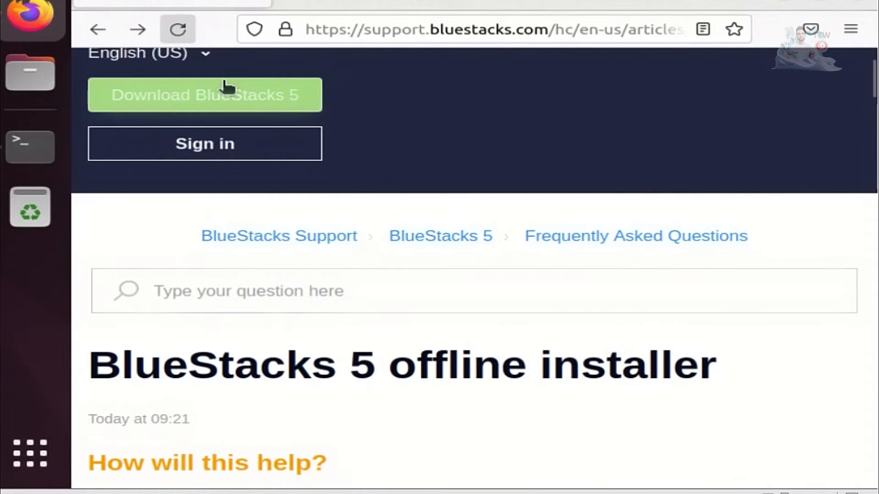
Follow the 64-bit Windows offline installer link to the Download BlueStacks 5 page.
scroll("down", 3)
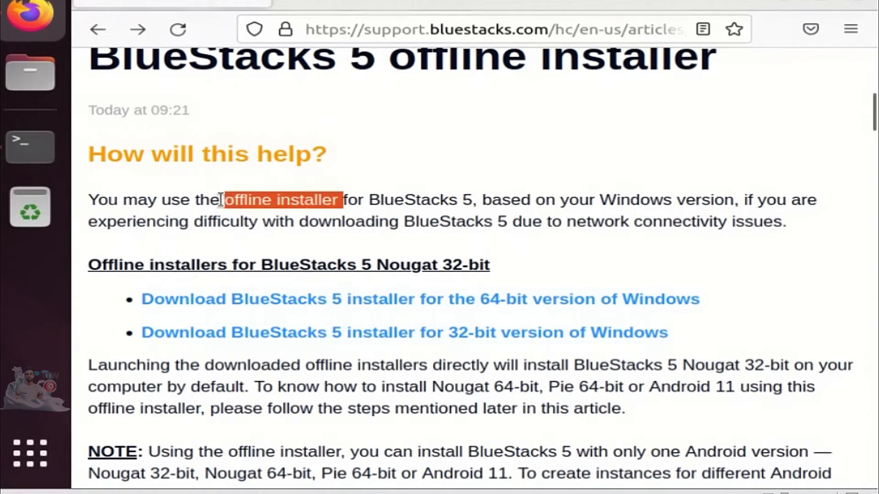
left_click(420, 299)
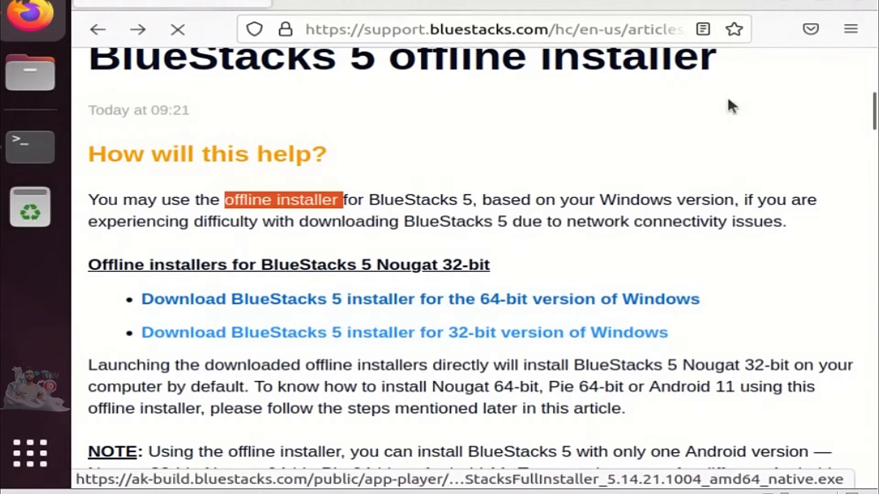
left_click(810, 29)
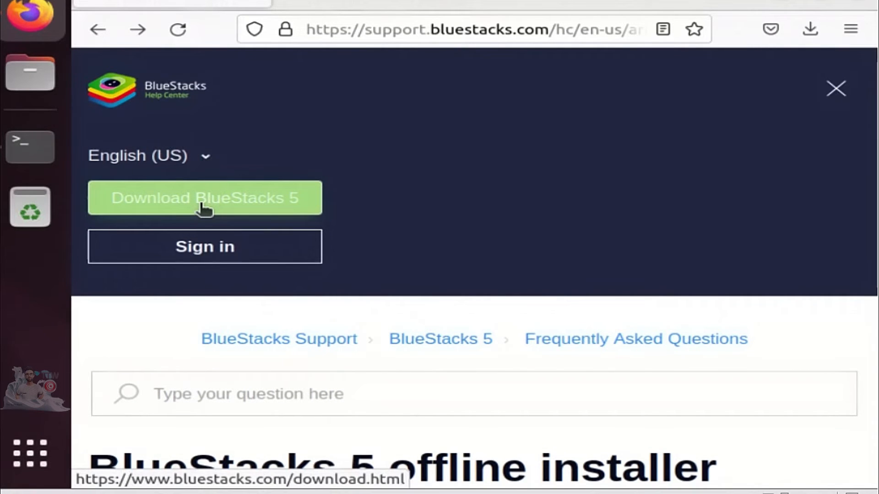
left_click(204, 197)
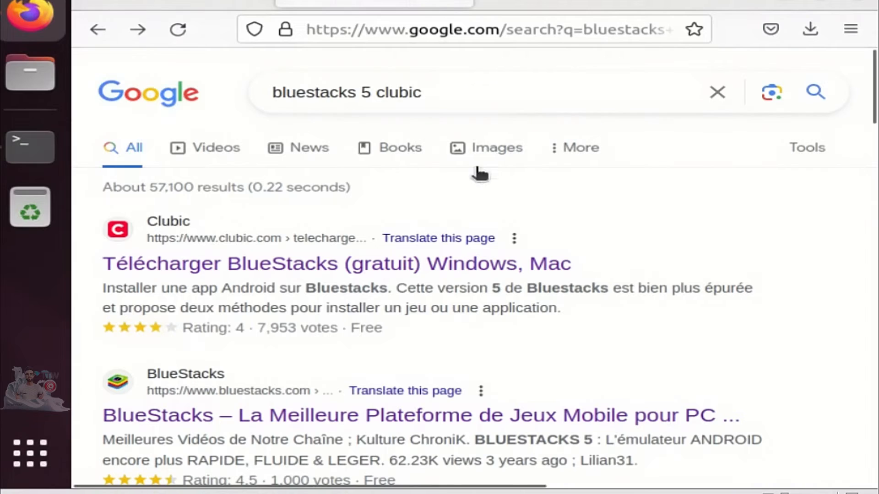
Select the 'bluestacks 5 clubic' query in Google's search box for editing.
left_click(347, 93)
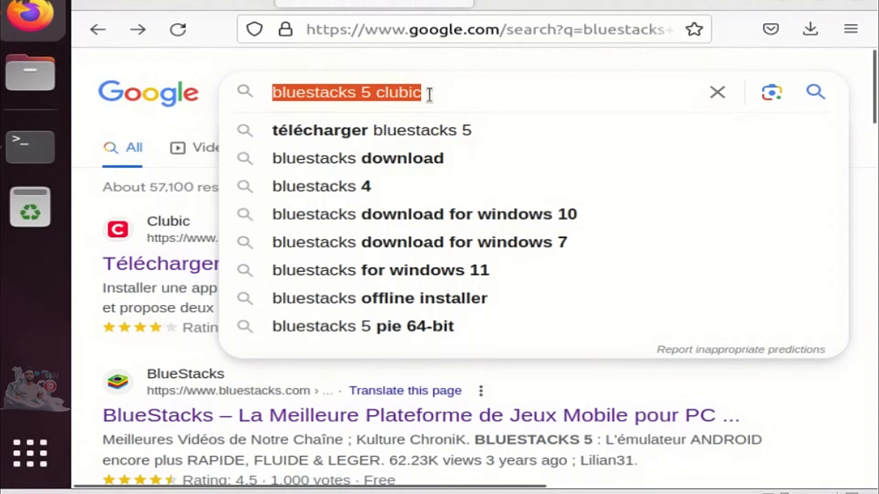